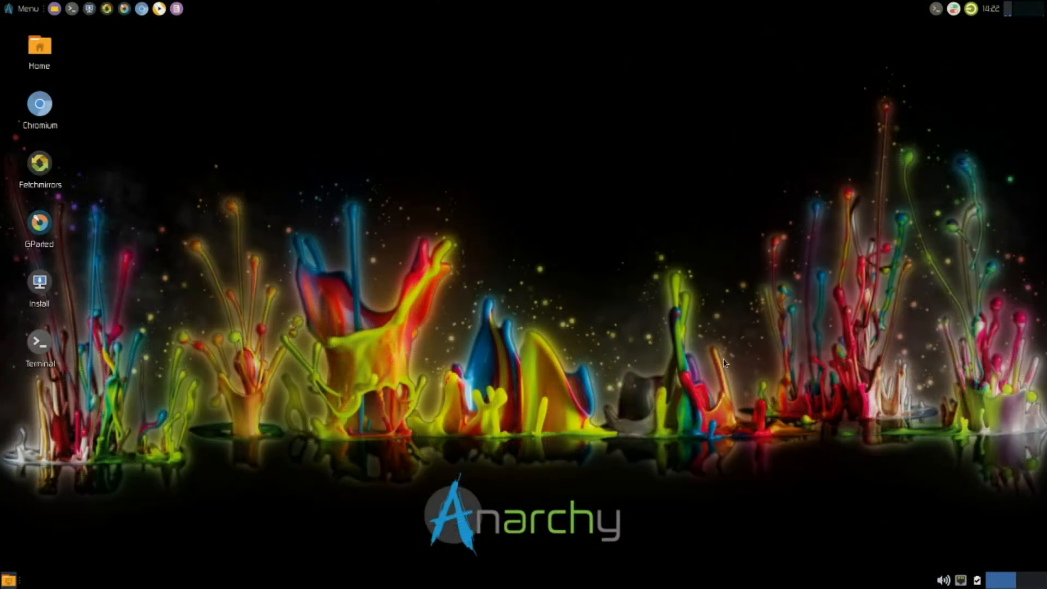
Browse the Whisker Menu application list and launch the Settings Manager
{"action": "left_click", "coordinate": [23, 8]}
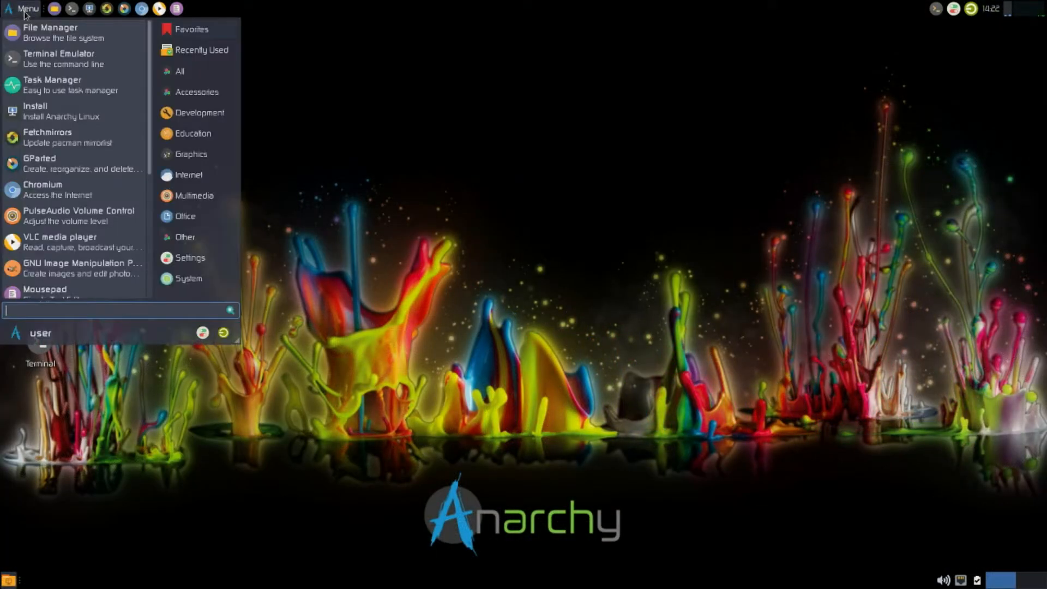
{"action": "mouse_move", "coordinate": [47, 137]}
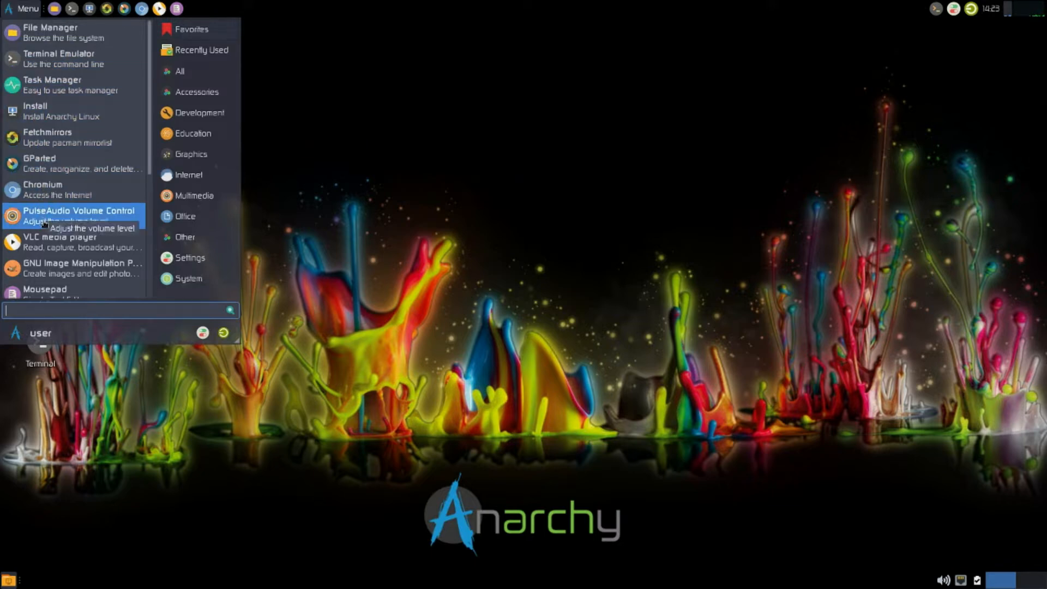
{"action": "scroll", "scroll_direction": "down", "scroll_amount": 3}
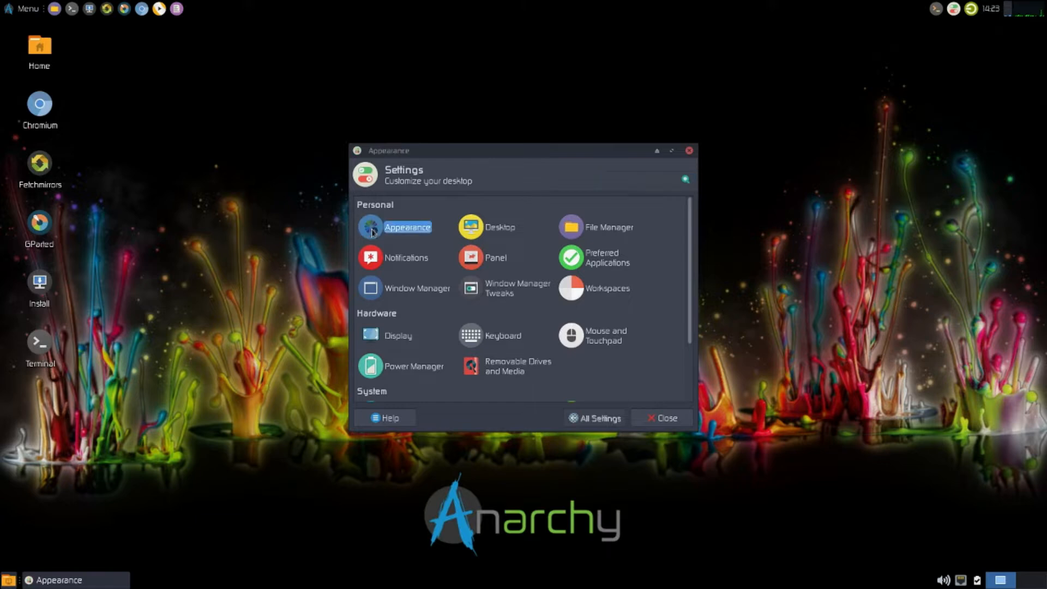
In Appearance, try Arc-Darker and other styles, apply Xfce-dusk, then close the window
{"action": "left_click", "coordinate": [408, 227]}
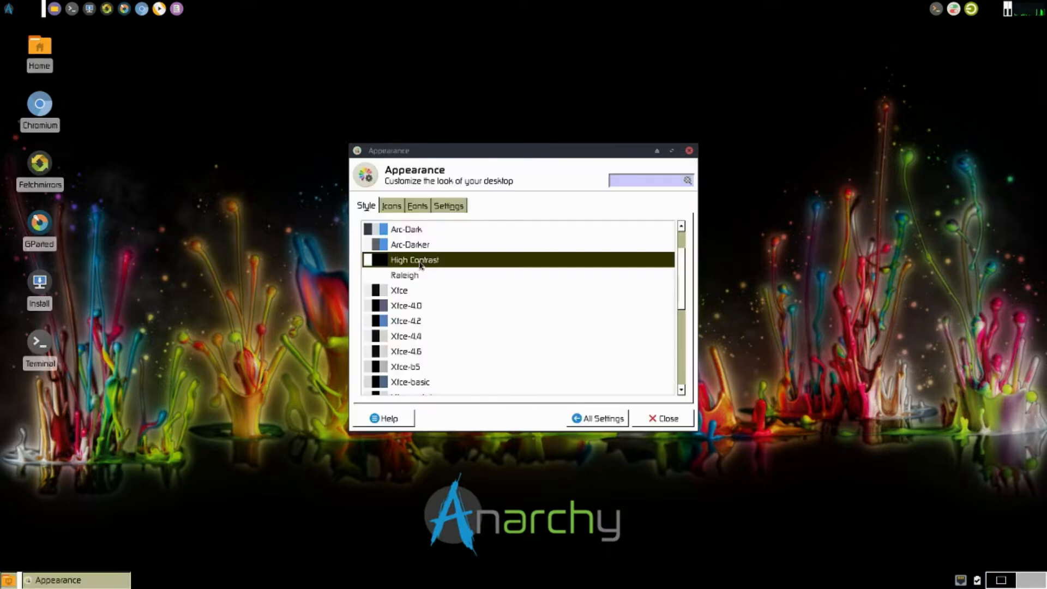
{"action": "left_click", "coordinate": [411, 242]}
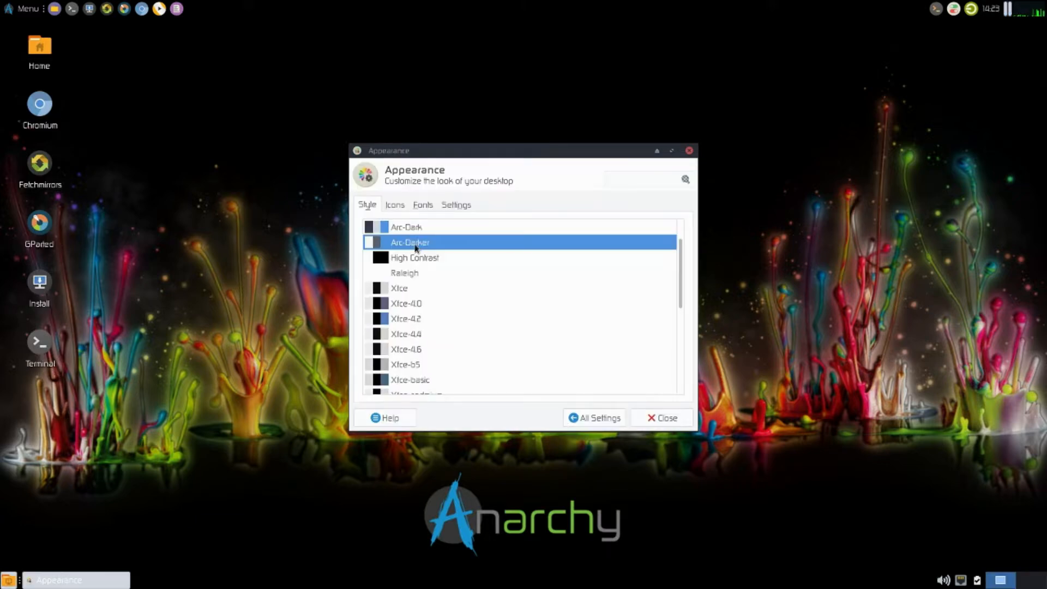
{"action": "scroll", "scroll_direction": "down", "scroll_amount": 3}
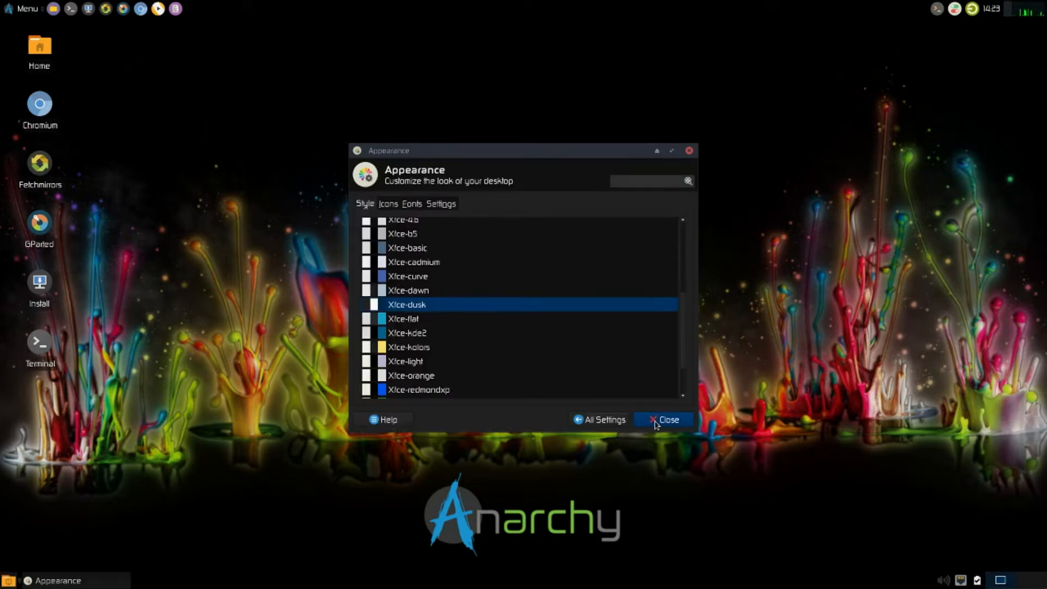
{"action": "left_click", "coordinate": [662, 418]}
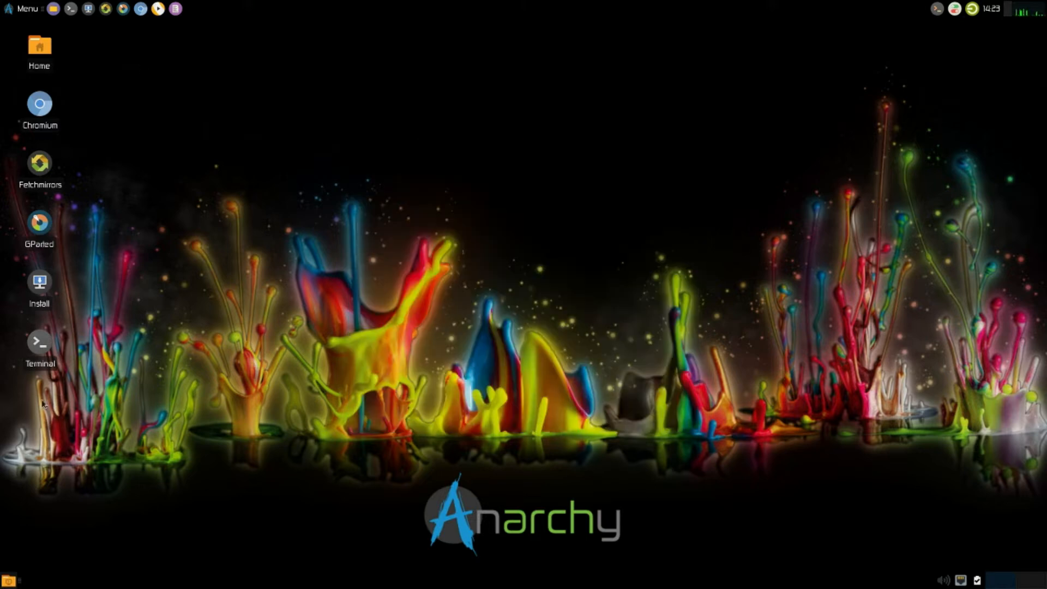
Reopen the Settings Manager from the Whisker Menu and scroll through its categories
{"action": "left_click", "coordinate": [23, 8]}
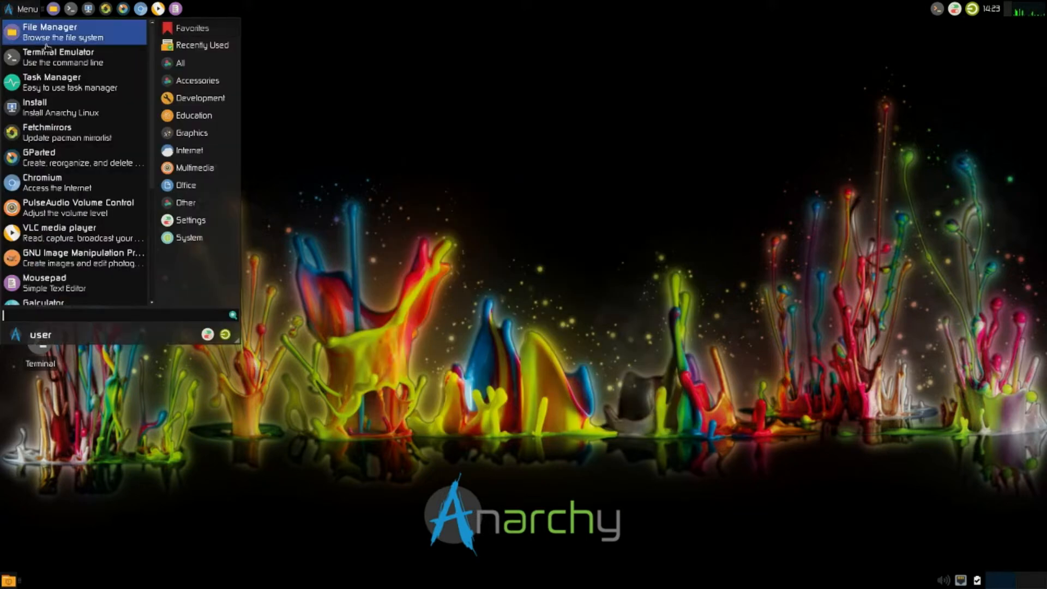
{"action": "left_click", "coordinate": [191, 219]}
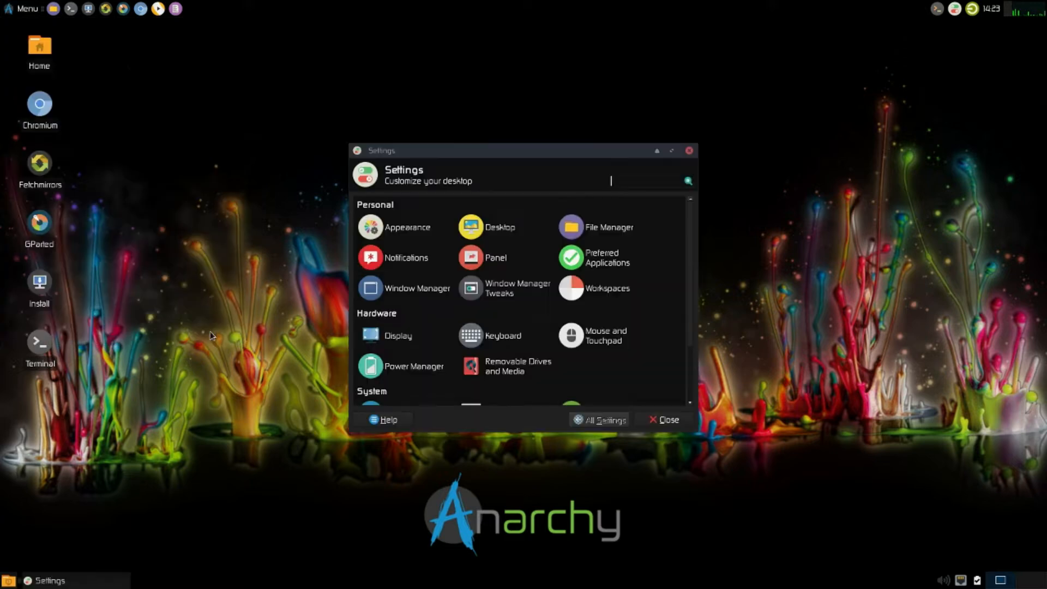
{"action": "scroll", "scroll_direction": "down", "scroll_amount": 3}
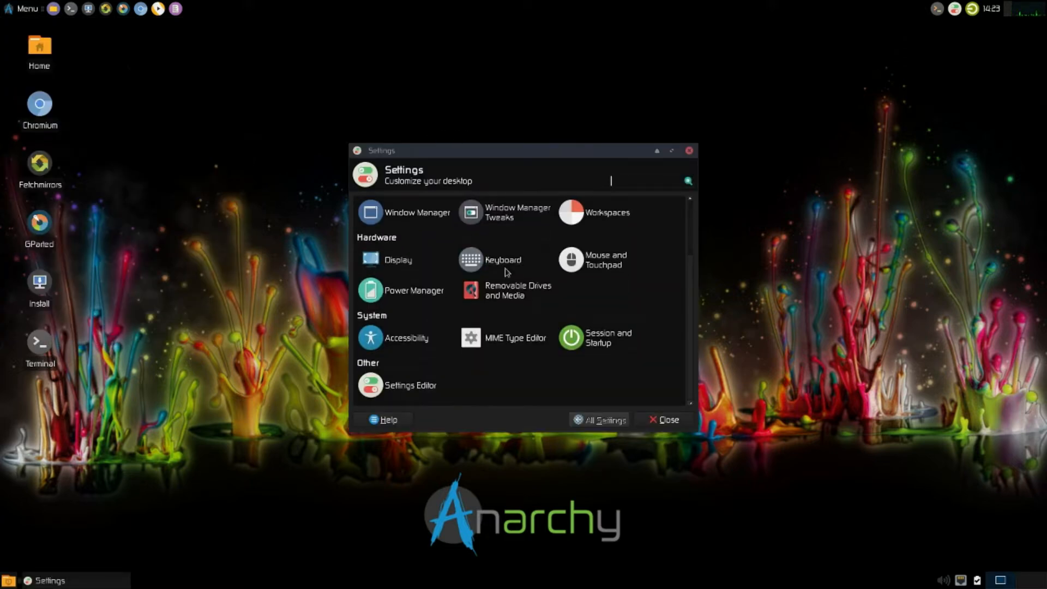
Review Keyboard shortcuts and the English (US) layout, then launch the file manager
{"action": "left_click", "coordinate": [470, 260]}
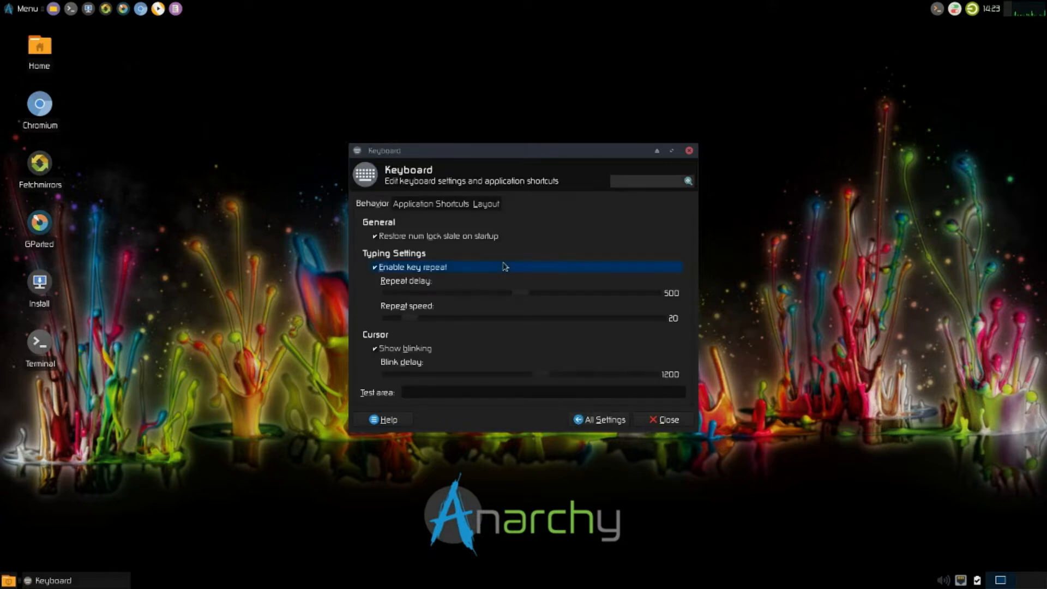
{"action": "left_click", "coordinate": [432, 204]}
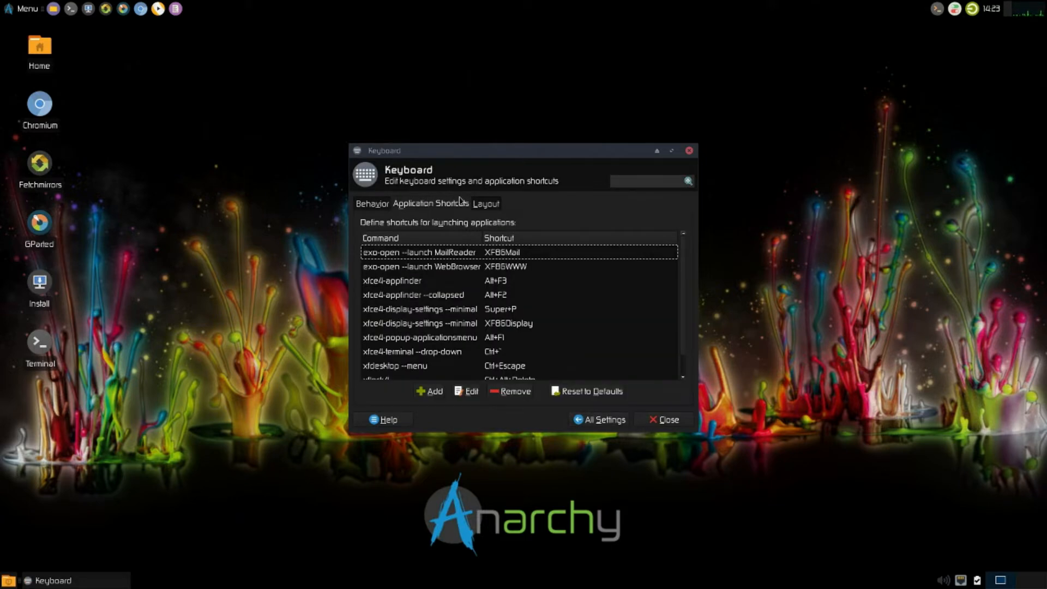
{"action": "left_click", "coordinate": [485, 203]}
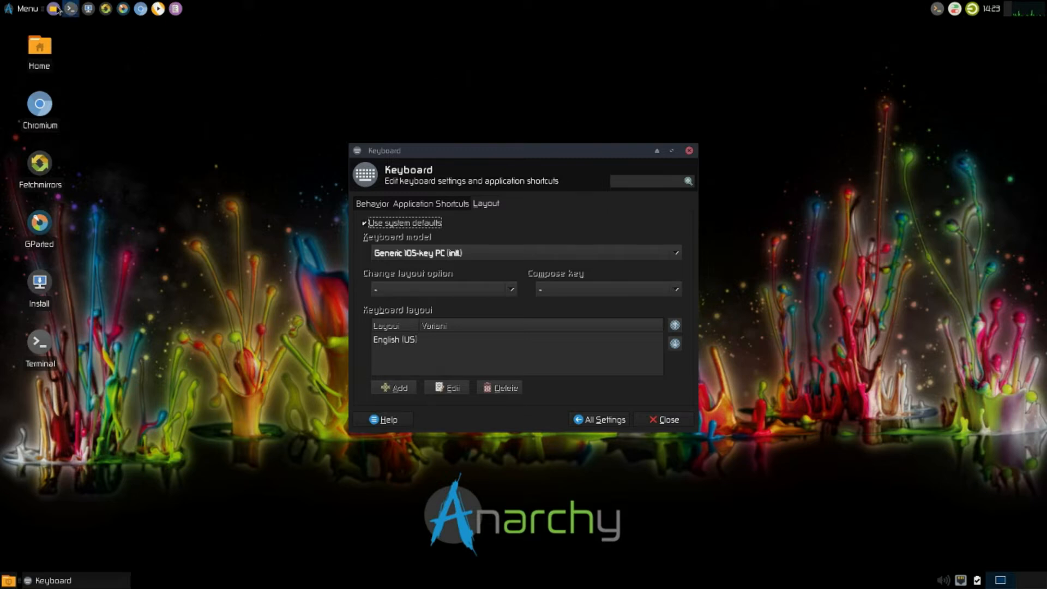
{"action": "left_click", "coordinate": [54, 8]}
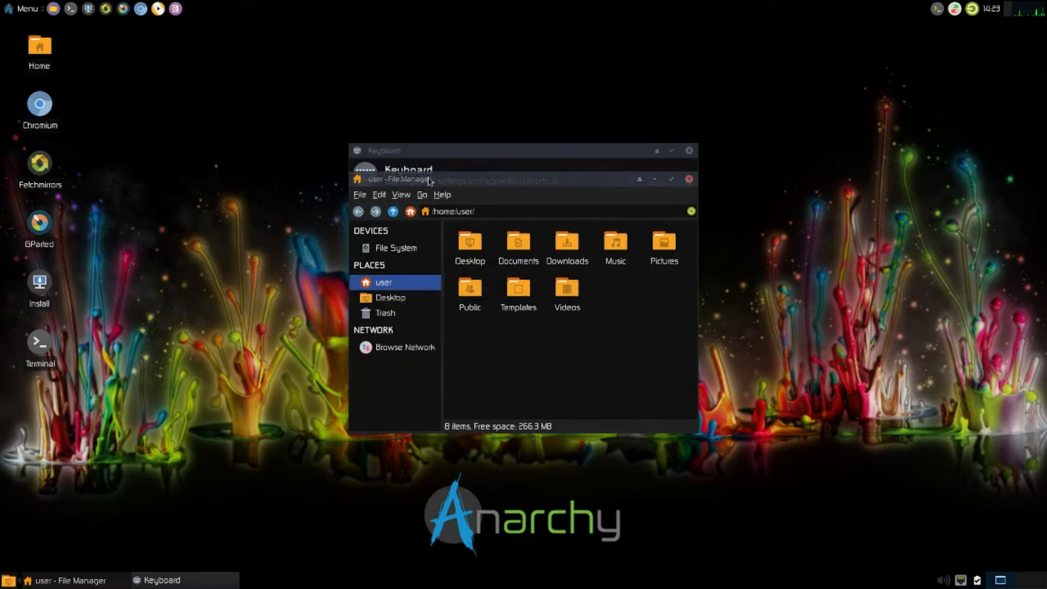
Move Thunar to the upper right, close Keyboard settings, and launch Chromium
{"action": "left_click_drag", "start_coordinate": [401, 179], "coordinate": [748, 25]}
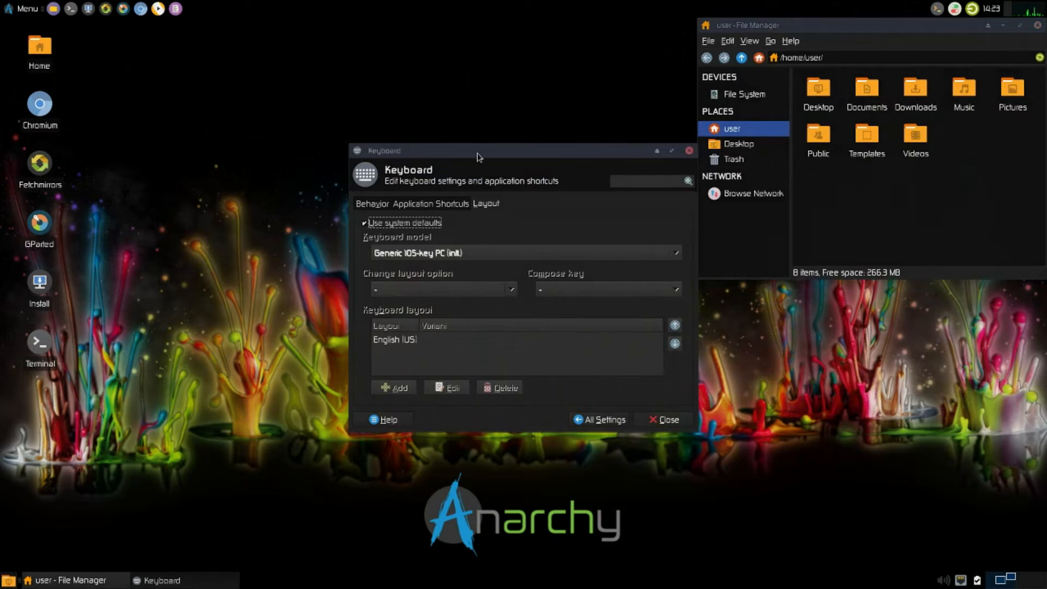
{"action": "left_click_drag", "start_coordinate": [476, 150], "coordinate": [335, 63]}
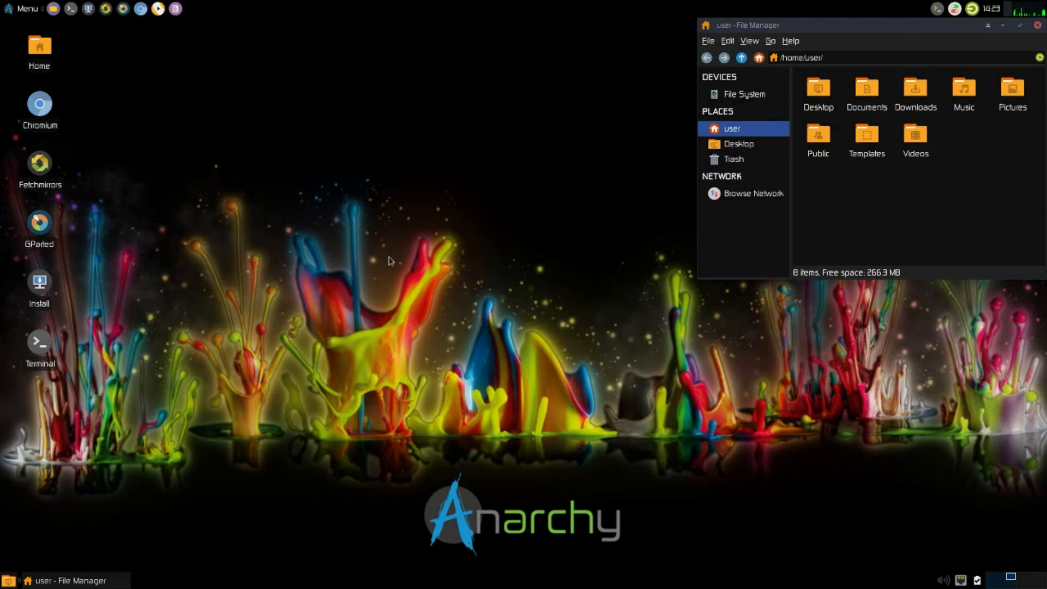
{"action": "left_click", "coordinate": [39, 105]}
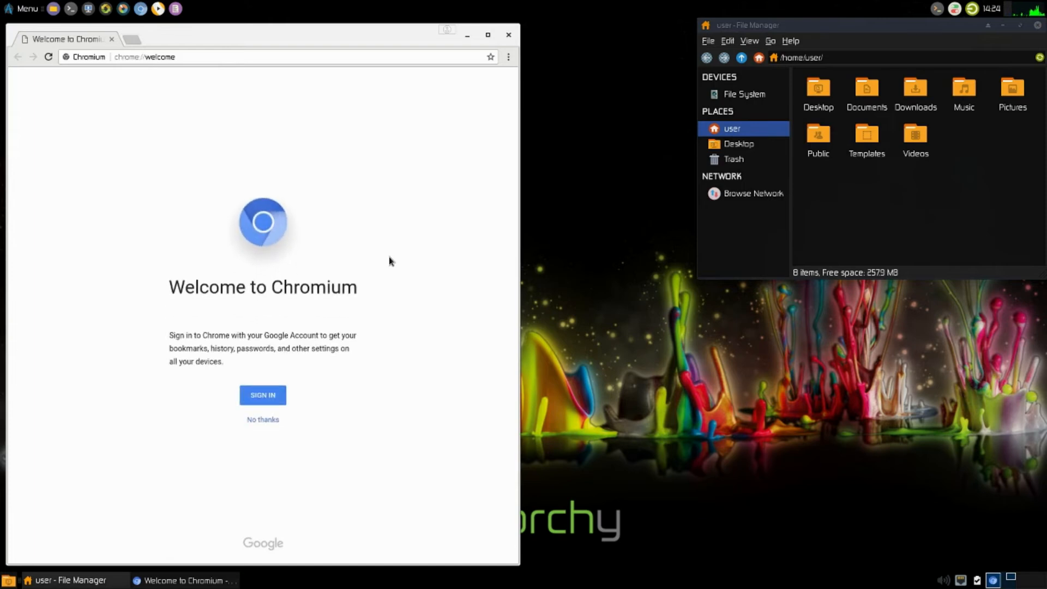
Close the Chromium welcome window and launch GParted showing /dev/sda unallocated
{"action": "left_click", "coordinate": [262, 418]}
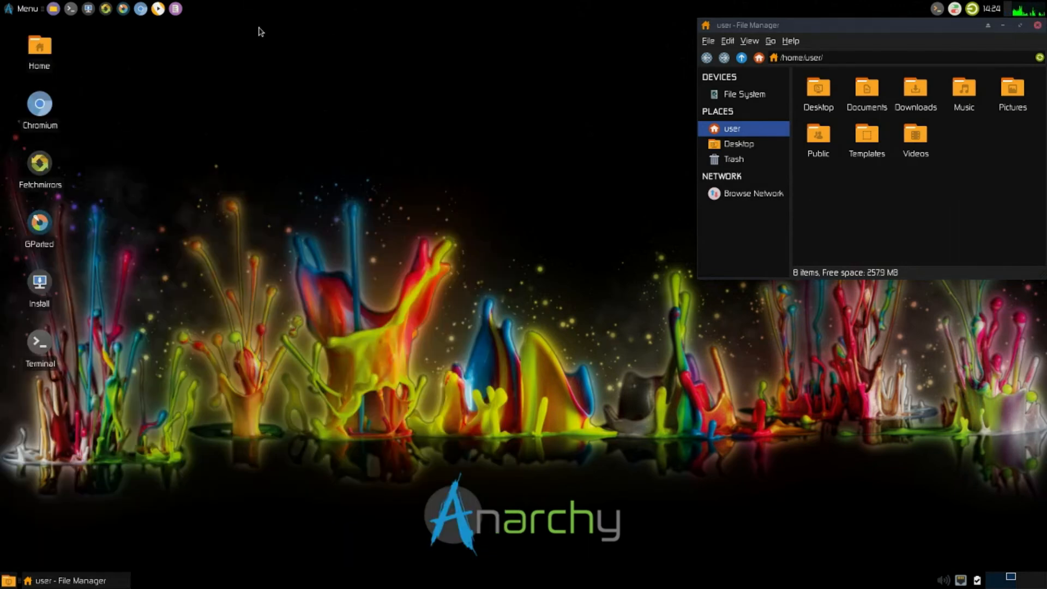
{"action": "mouse_move", "coordinate": [123, 9]}
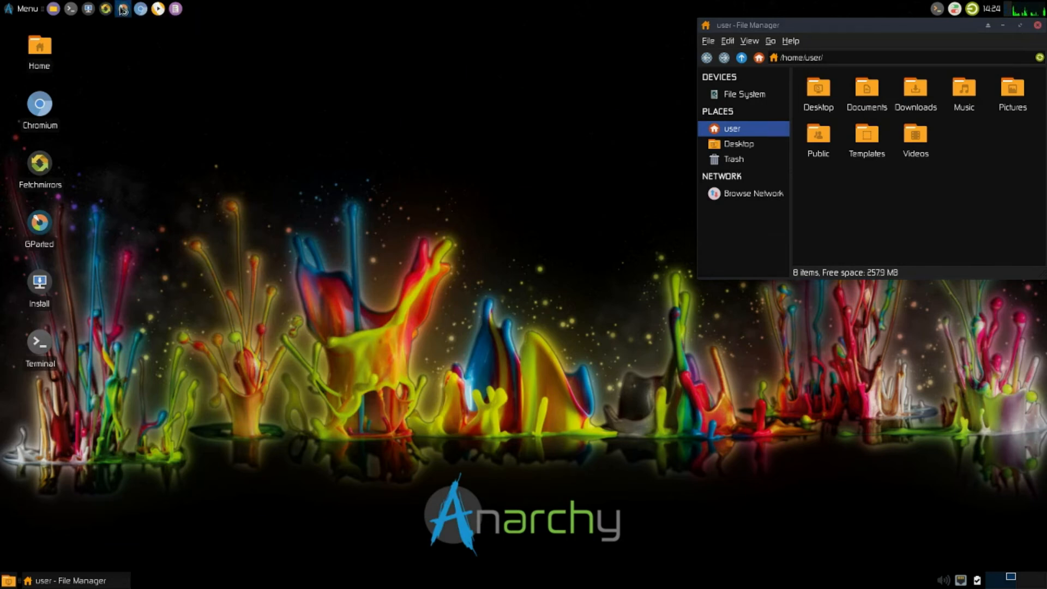
{"action": "left_click", "coordinate": [39, 220]}
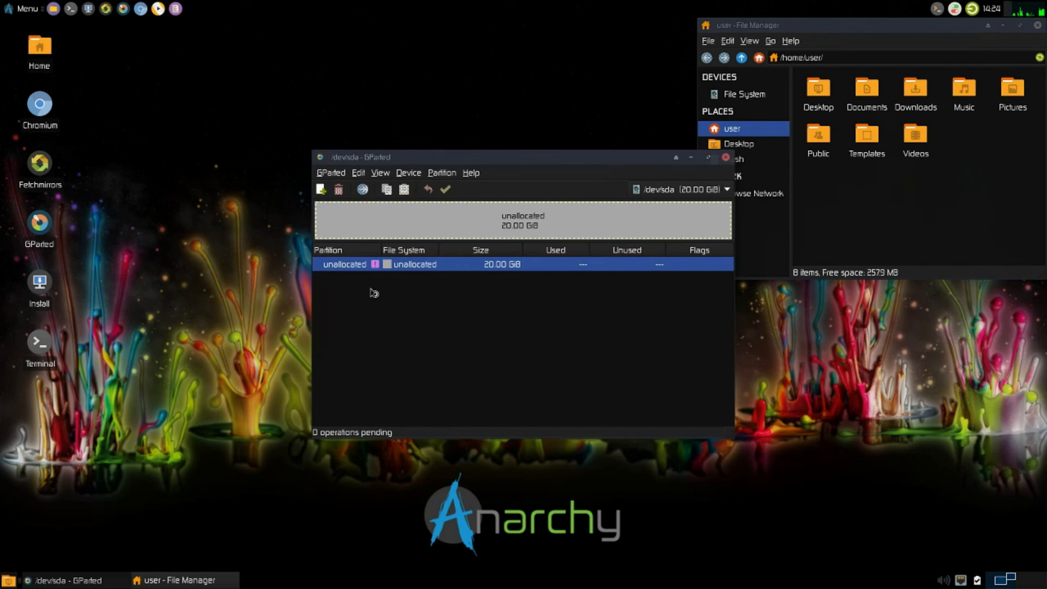